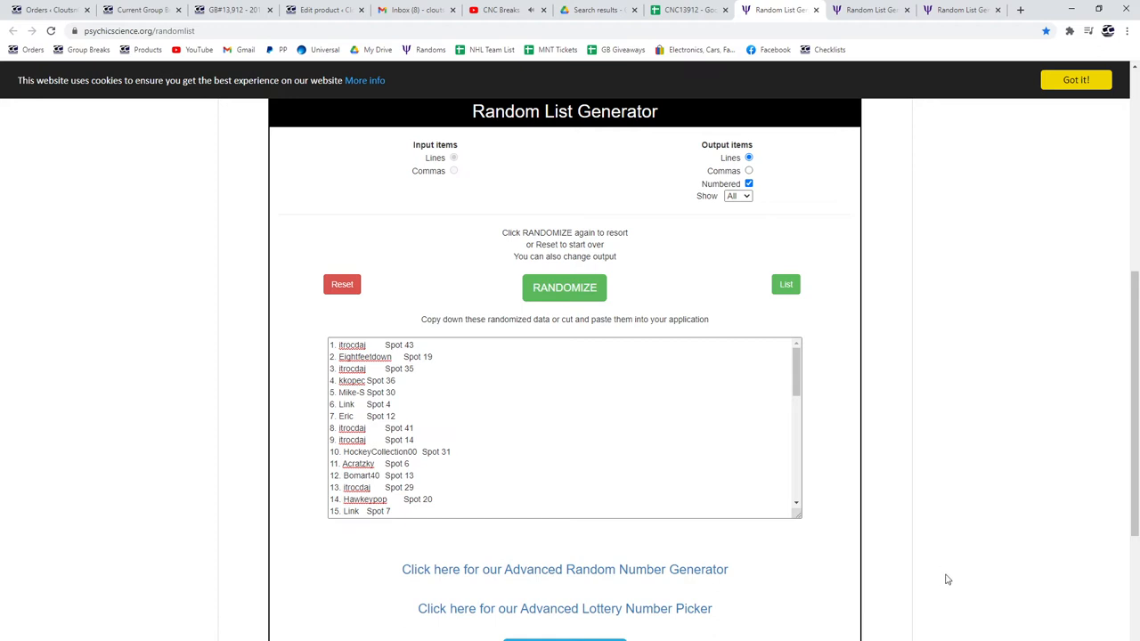
mouse_move(608, 281)
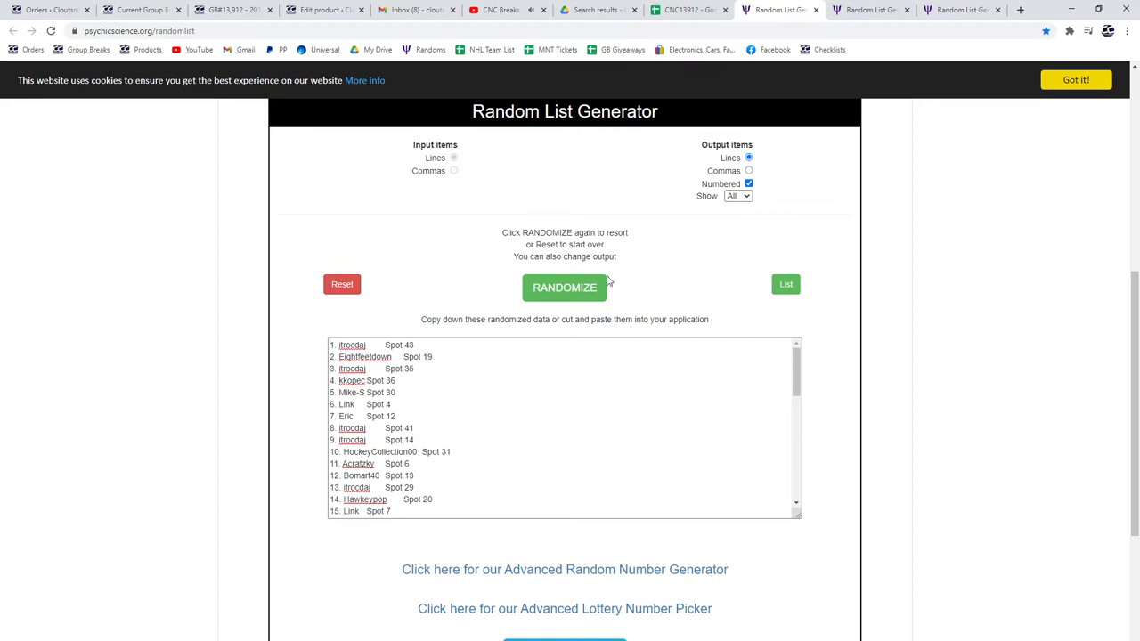
Paste the shuffled usernames and spot numbers into columns A and B of CNC13912.
click(564, 287)
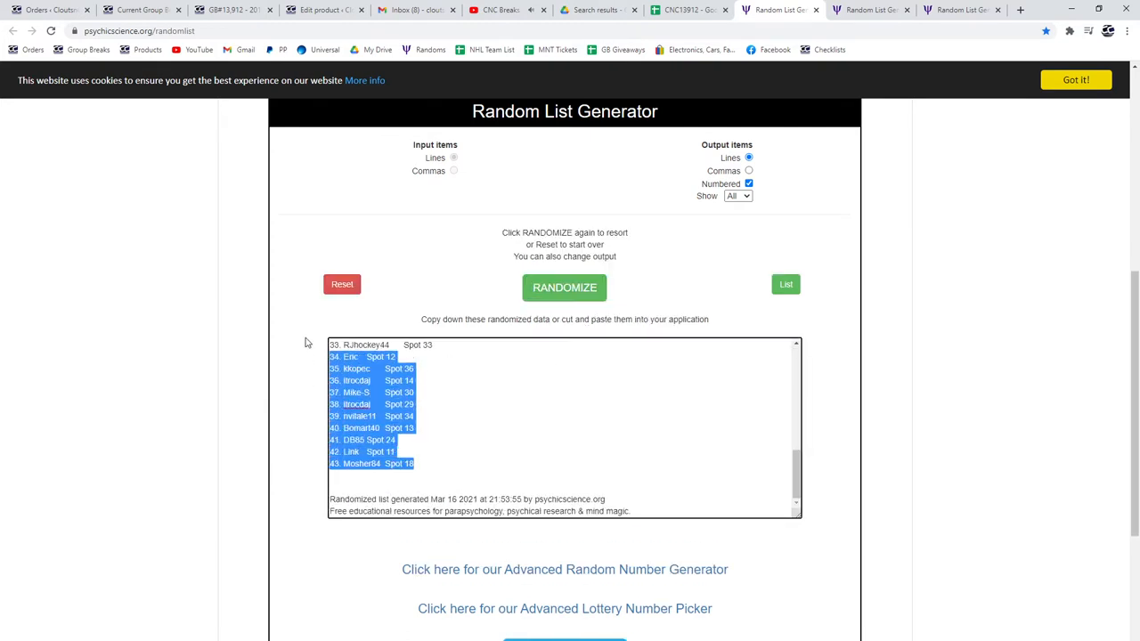
click(685, 10)
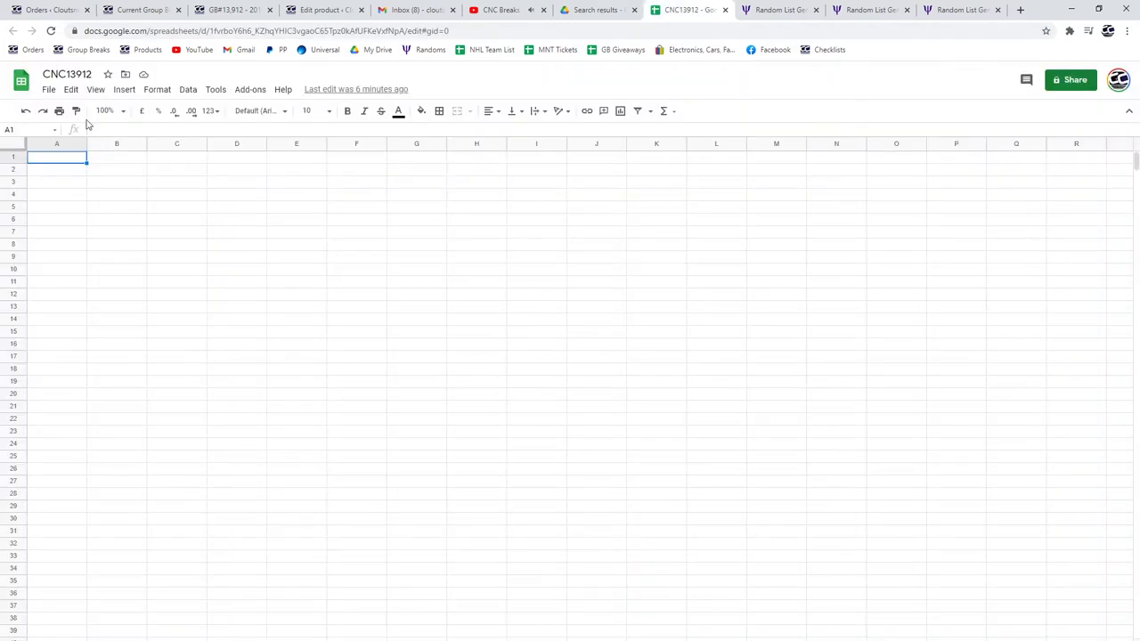
key(ctrl+v)
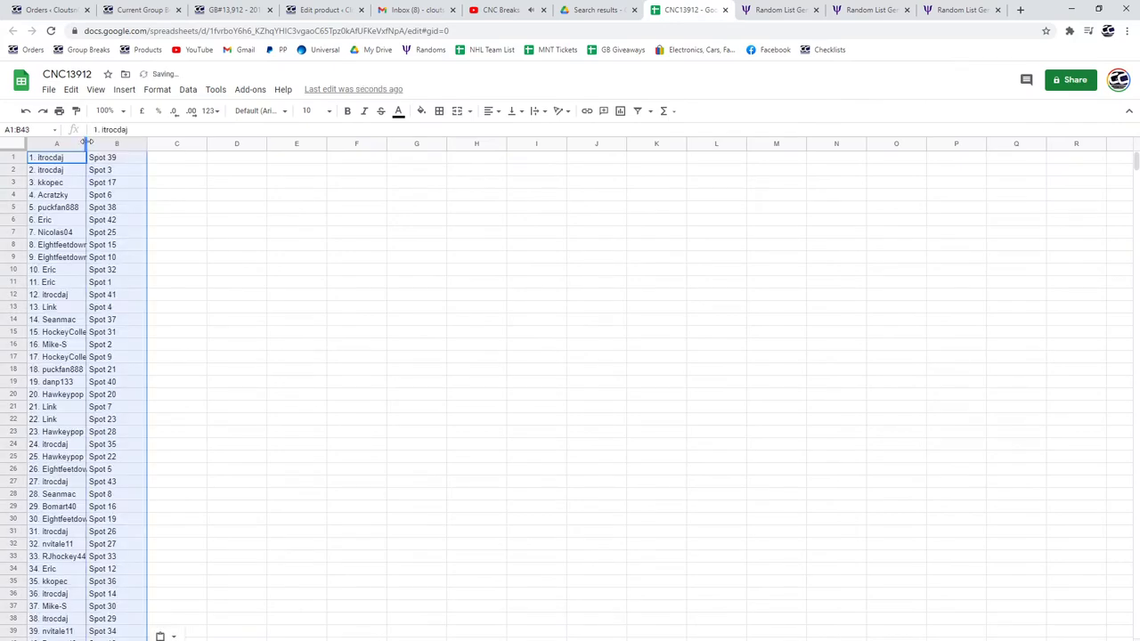
Reshuffle the Team Canada prize list and copy it for column C.
click(868, 9)
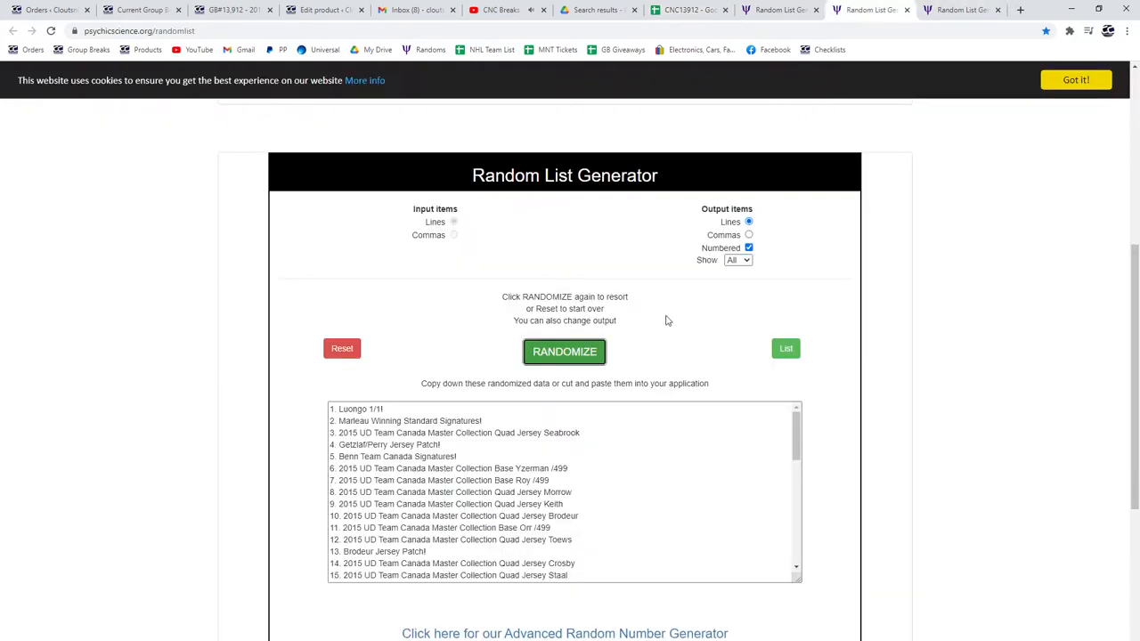
click(564, 351)
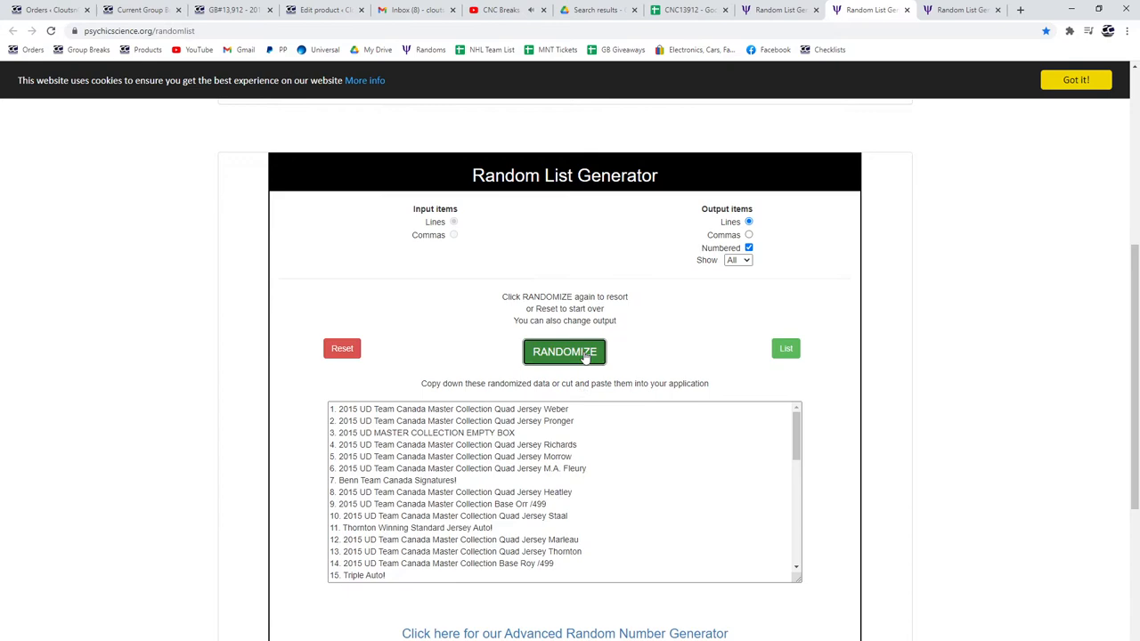
click(564, 351)
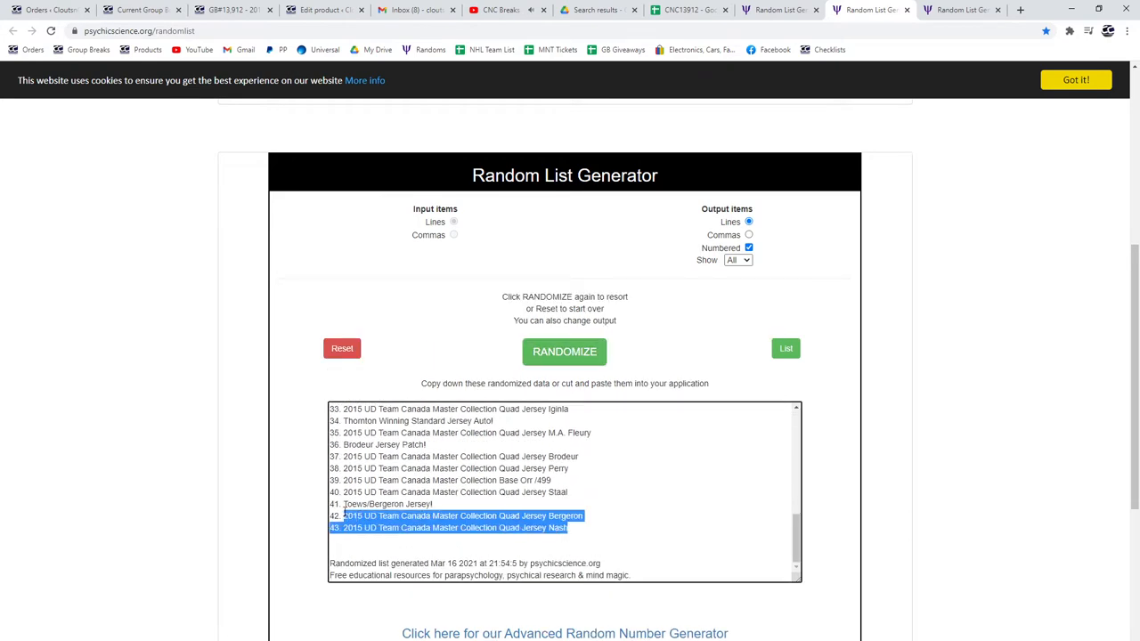
click(690, 10)
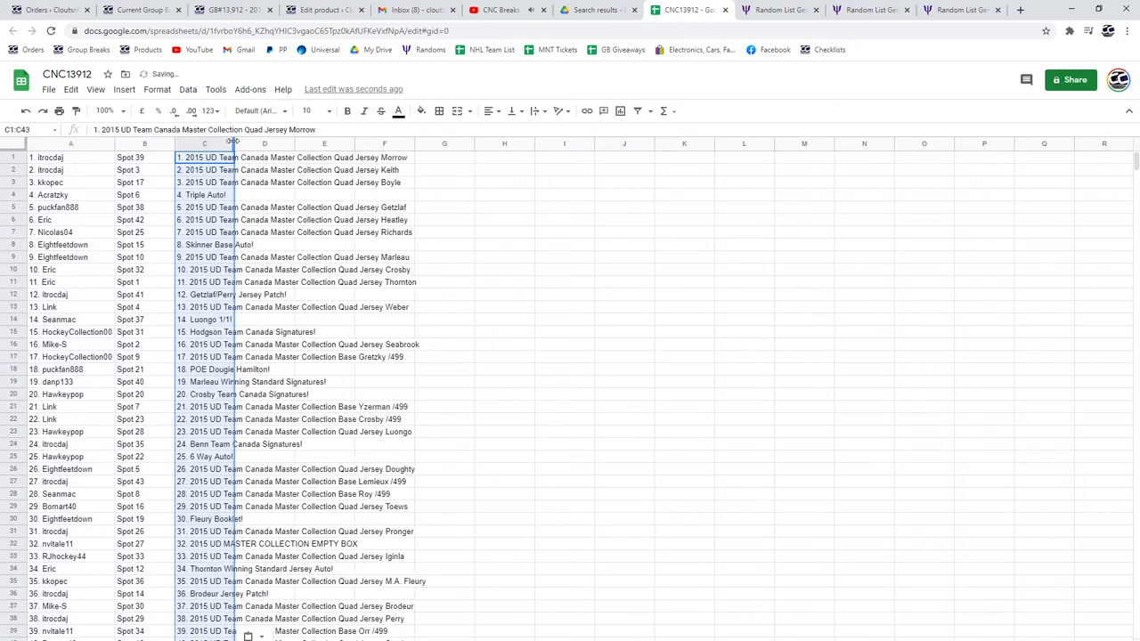
Reshuffle the Team Canada Master Collection base-card list and bring it to column D.
click(960, 10)
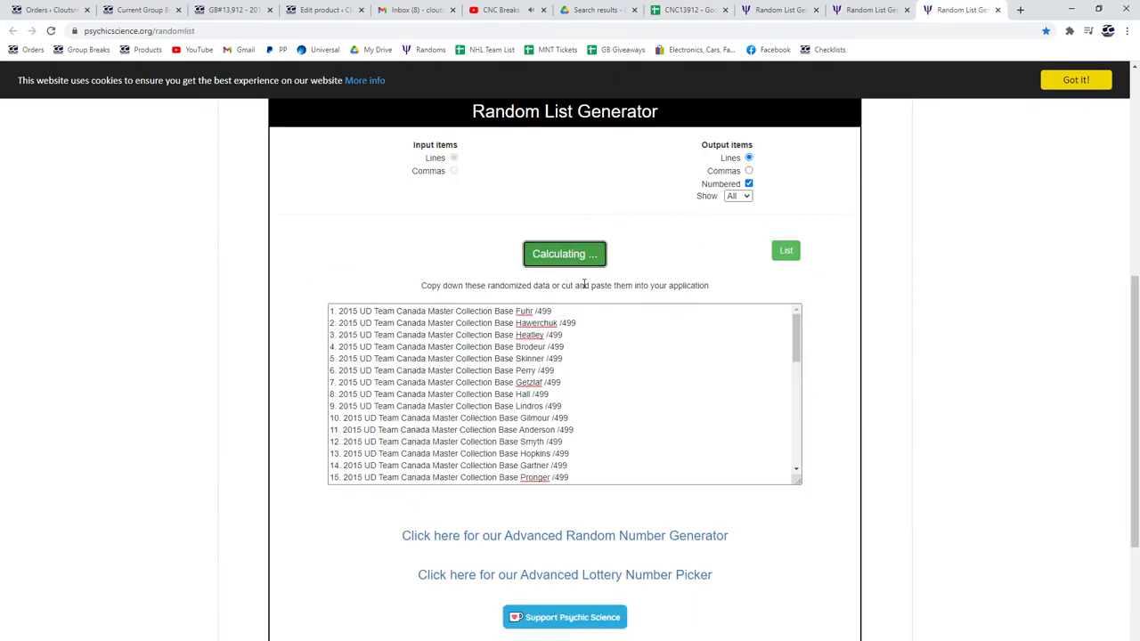
click(565, 254)
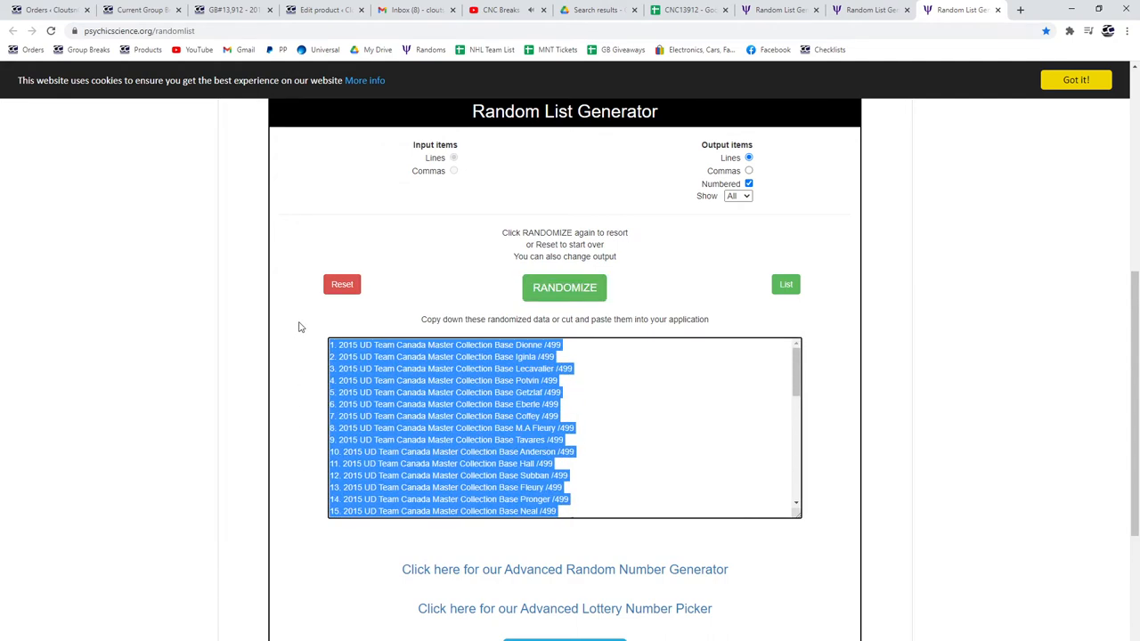
mouse_move(712, 6)
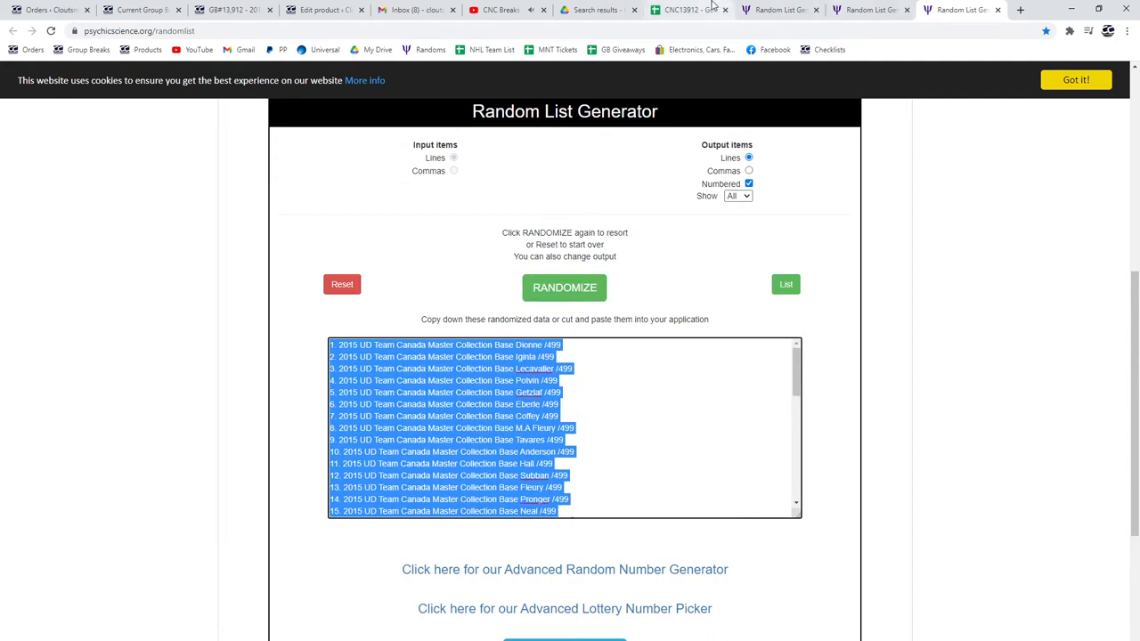
click(685, 9)
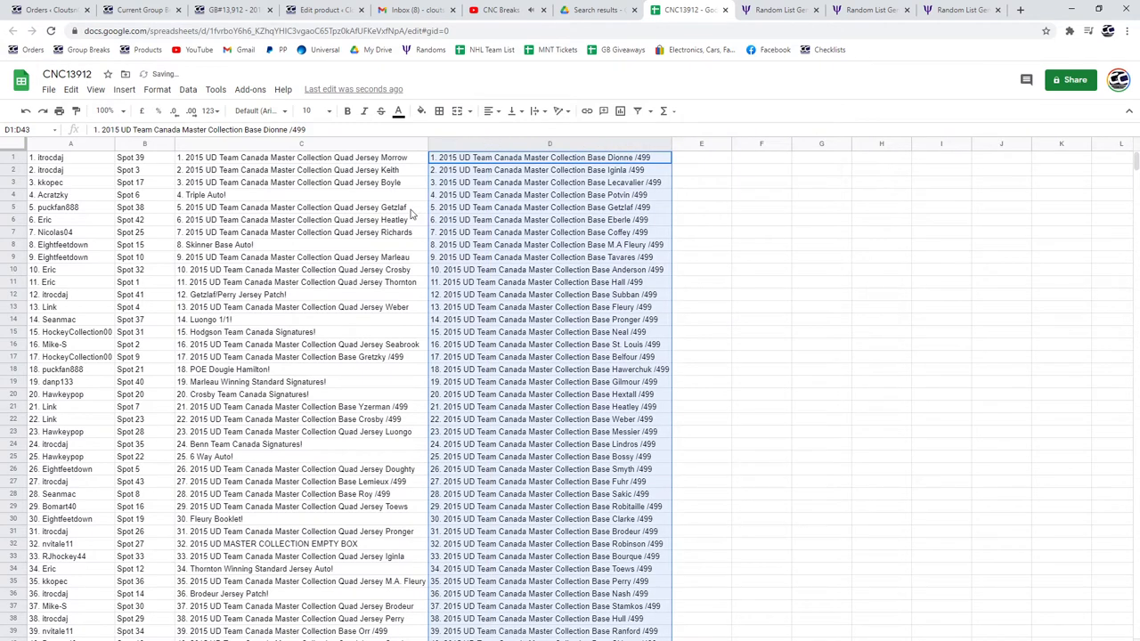
Bold prize-winning rows 4, 8, 12 and 14 across columns A to D.
click(227, 194)
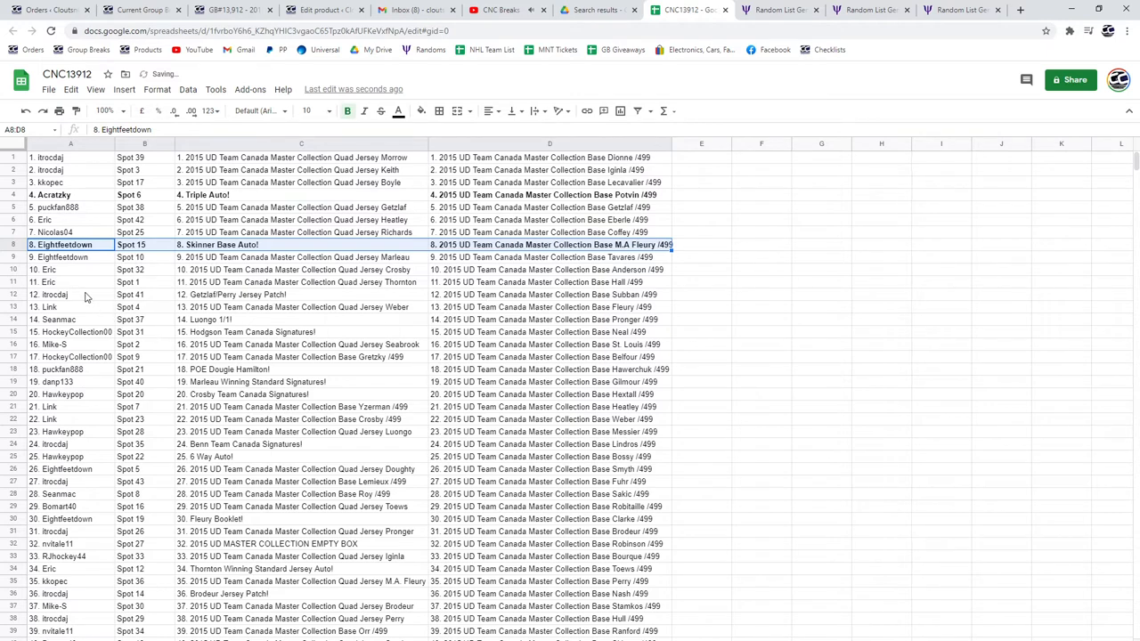
click(53, 295)
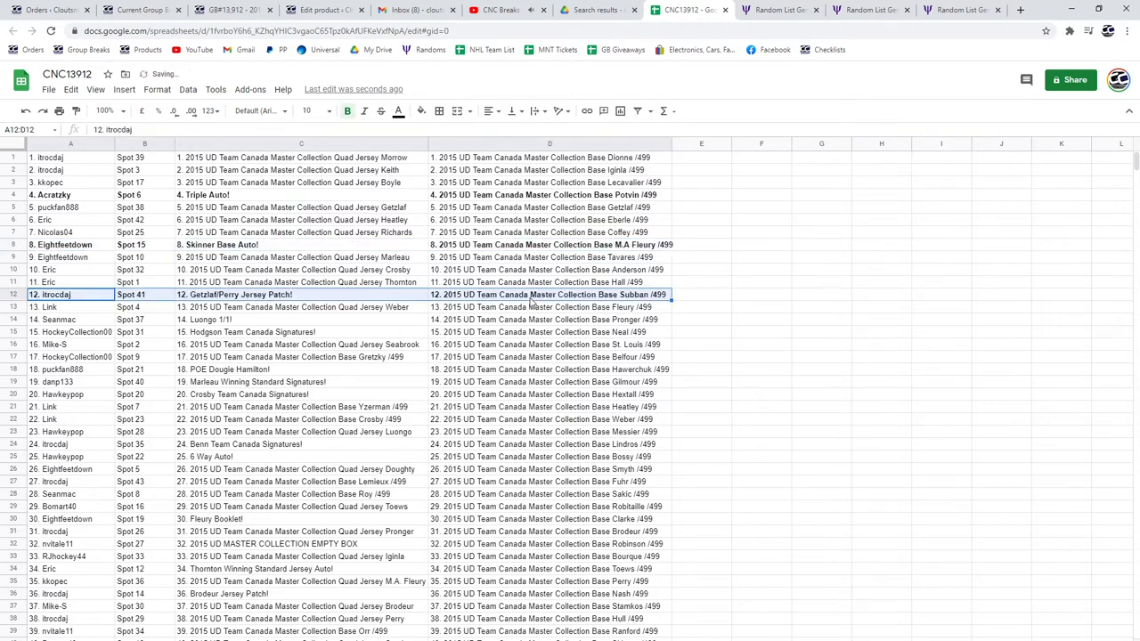
scroll(down, 3)
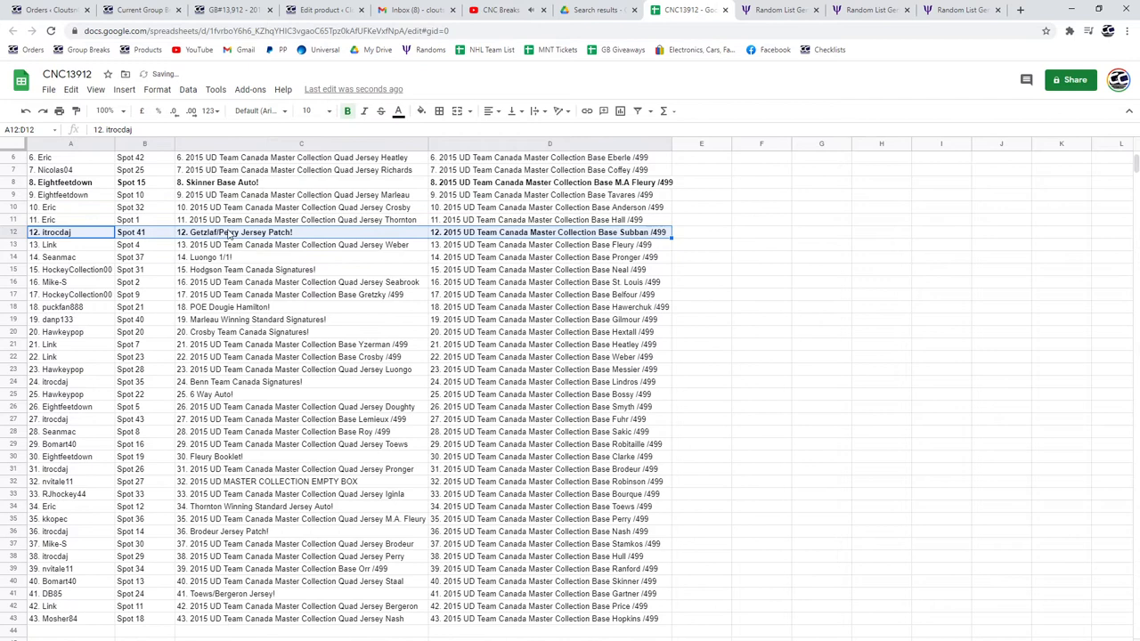
click(72, 258)
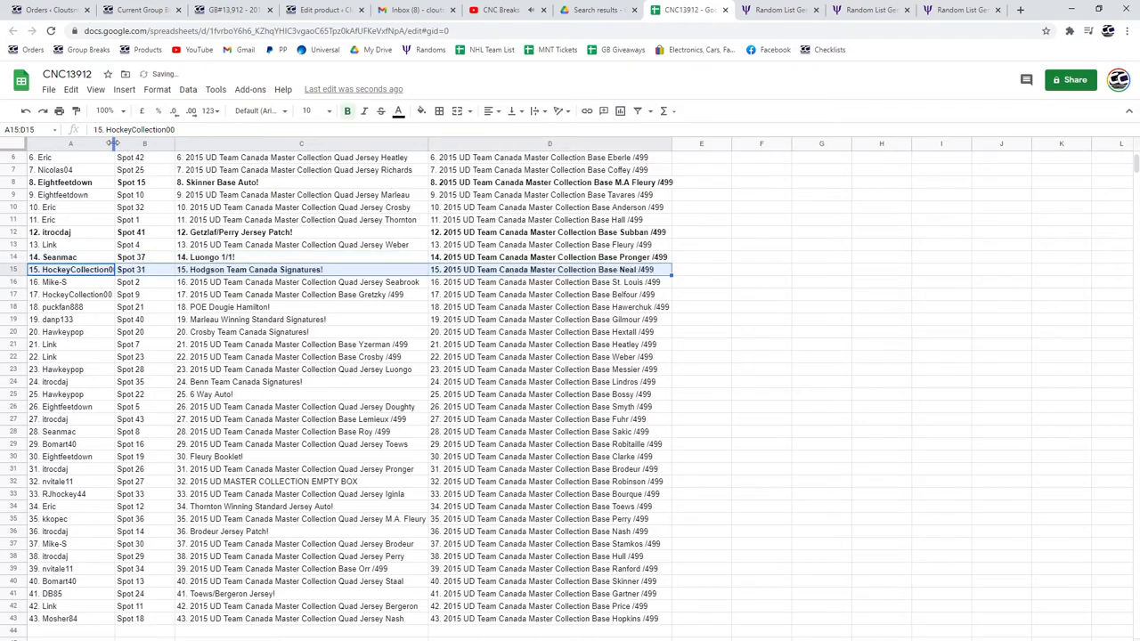
Bold winning rows 15, 18–20, 24, 25, 30, 32, 34, 36 and 41.
click(79, 306)
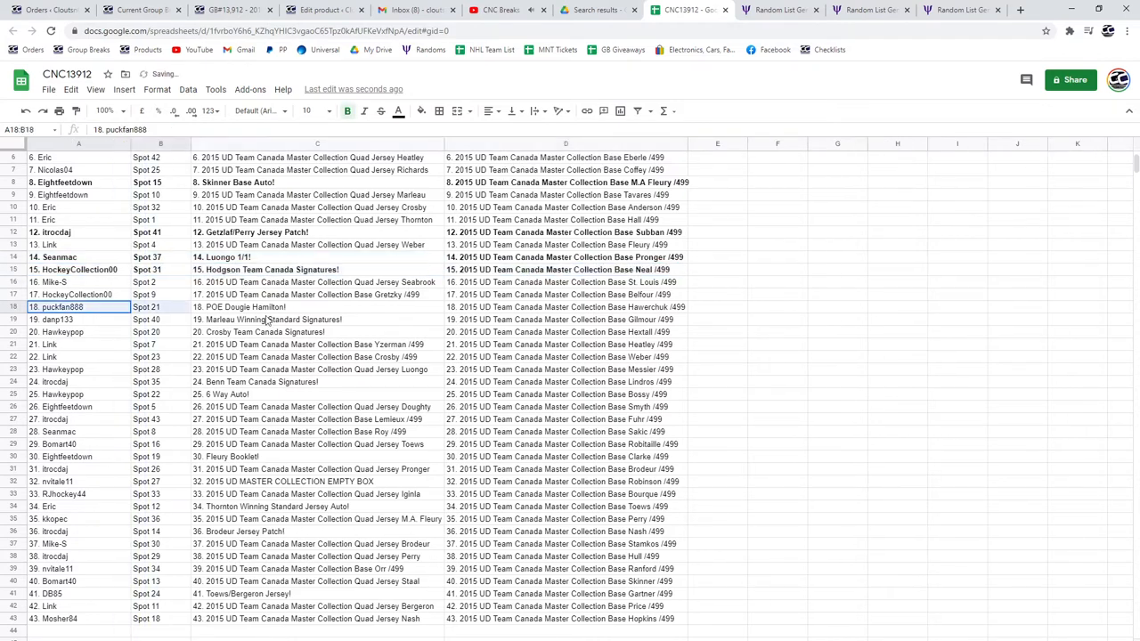
click(565, 307)
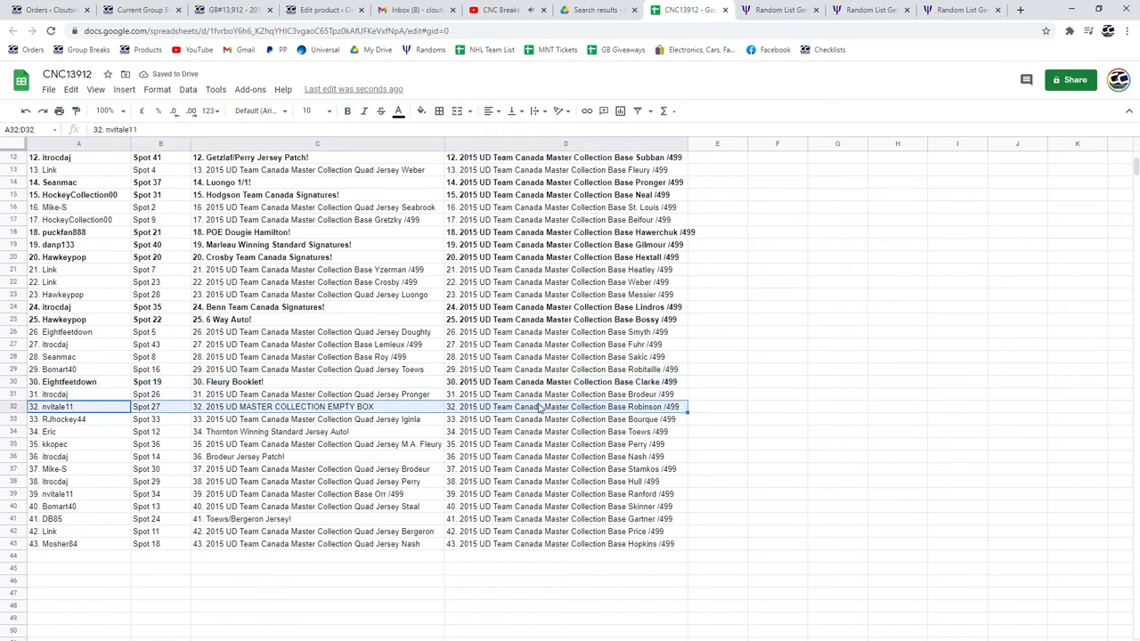
click(346, 110)
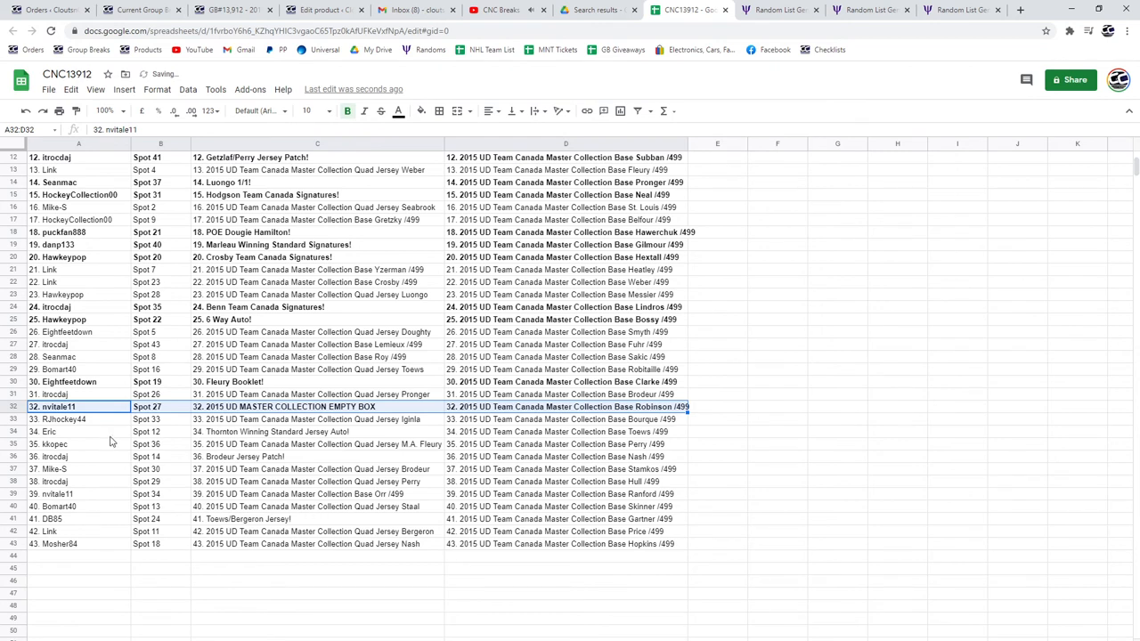
click(45, 432)
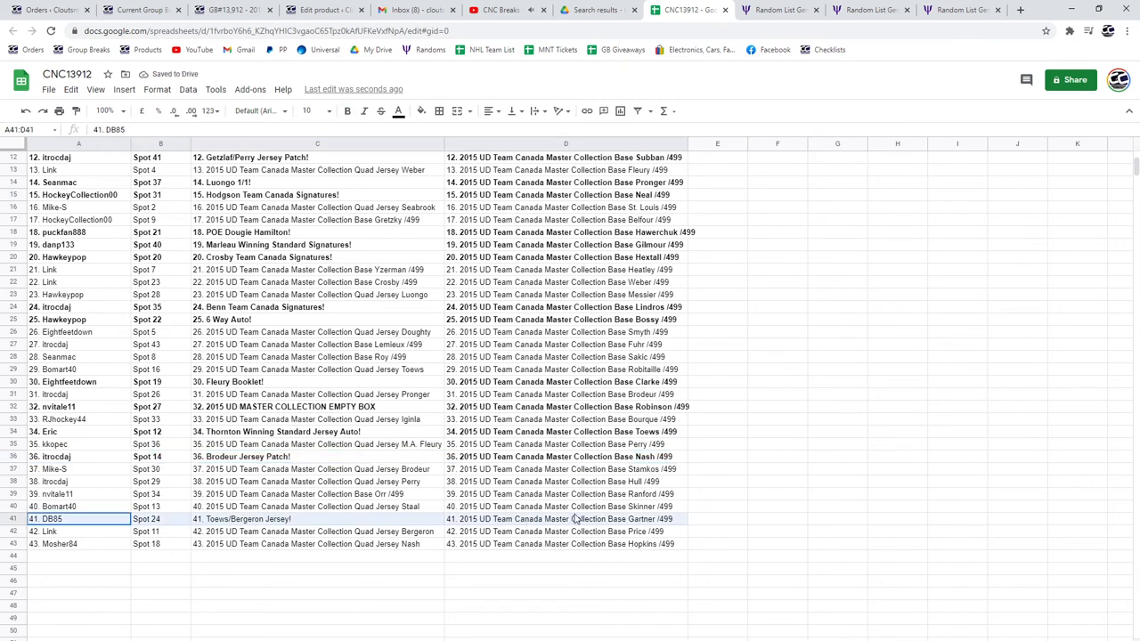
click(346, 110)
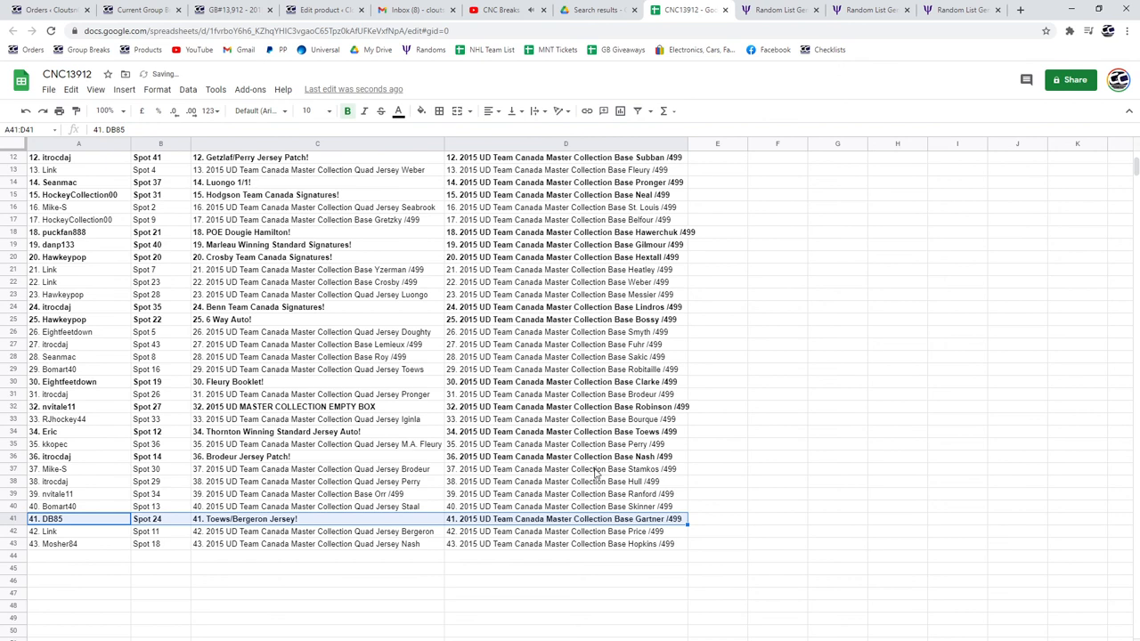